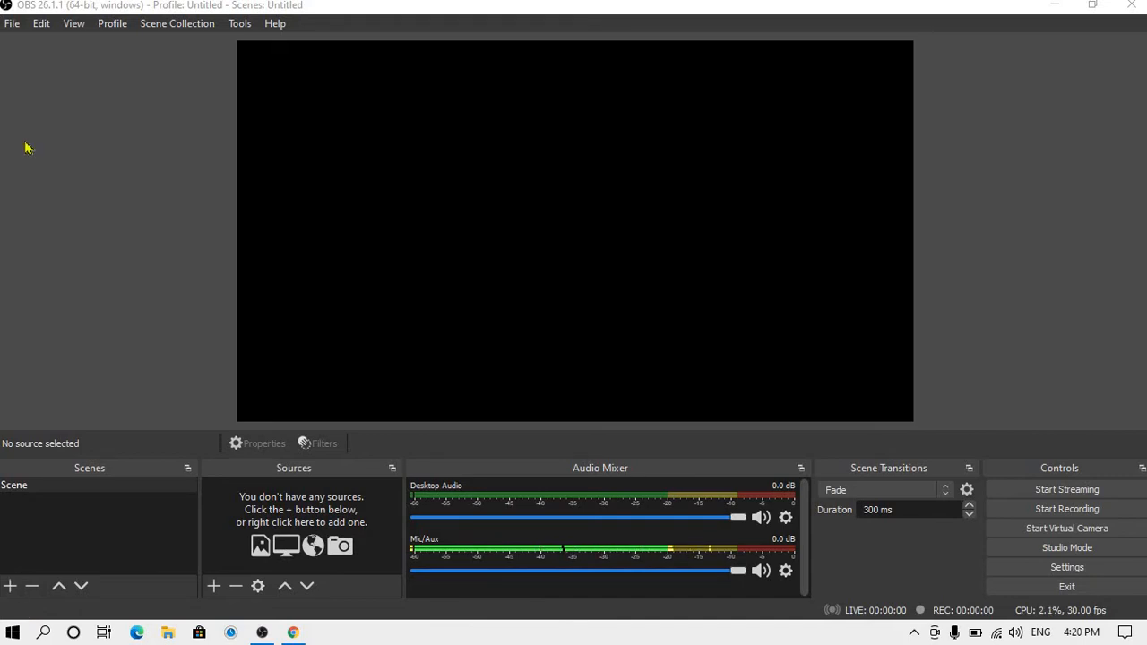
Open OBS Studio's settings folder in File Explorer from the File menu
{"action": "left_click", "coordinate": [11, 25]}
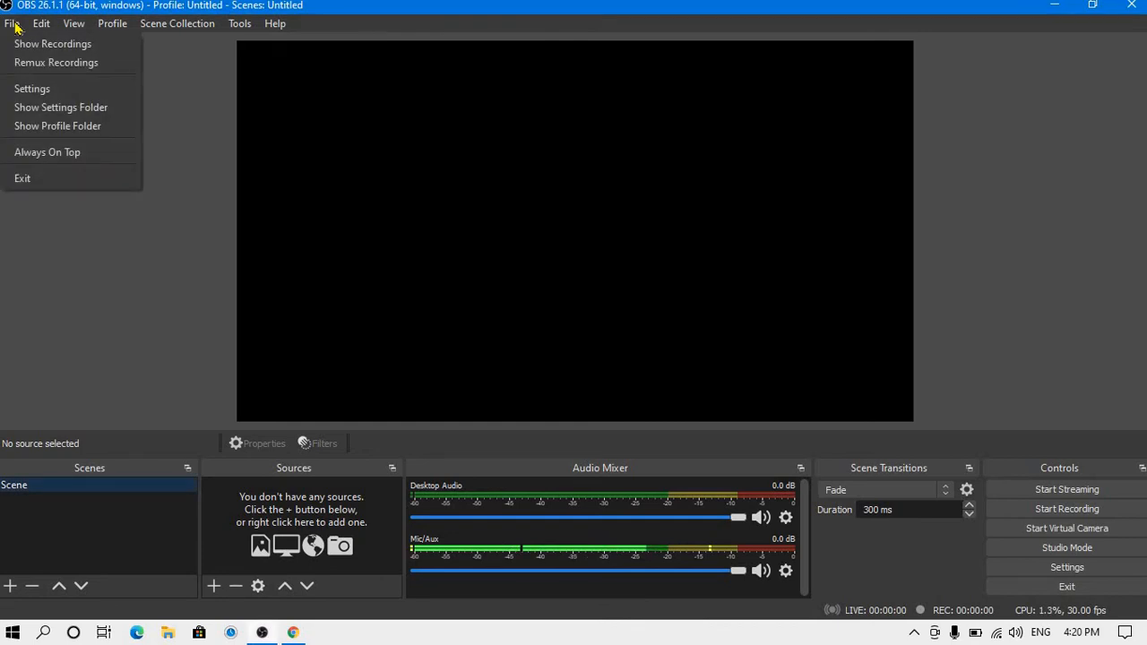
{"action": "left_click", "coordinate": [60, 107]}
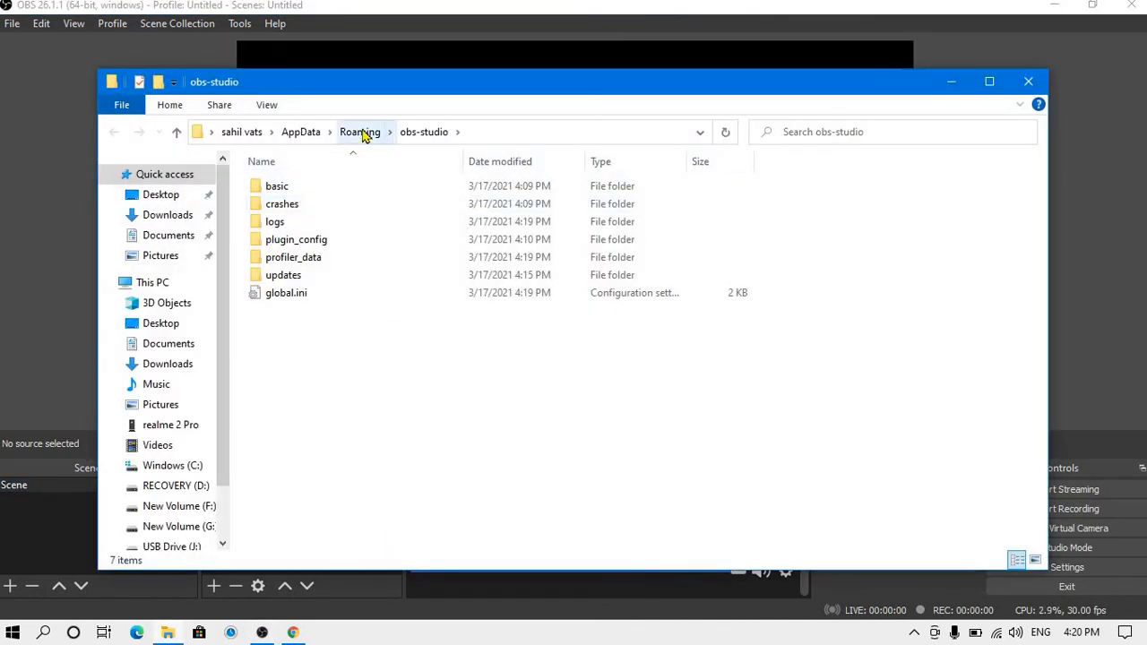
Go up to Roaming and bring up the obs-studio folder's context menu to copy it
{"action": "left_click", "coordinate": [360, 132]}
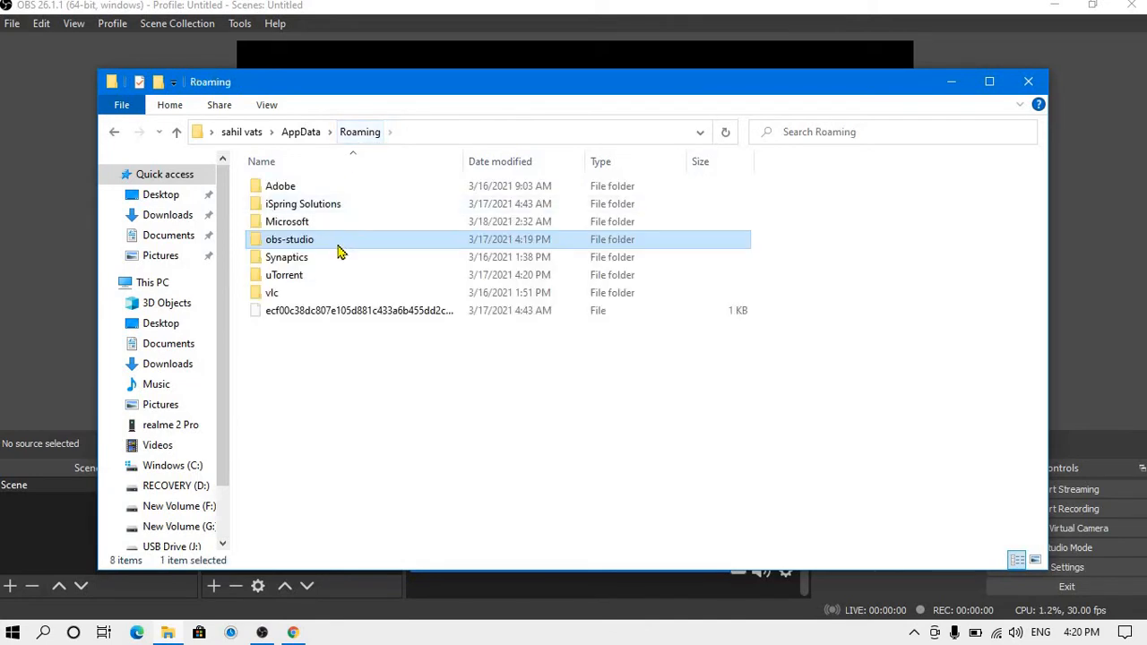
{"action": "mouse_move", "coordinate": [296, 242]}
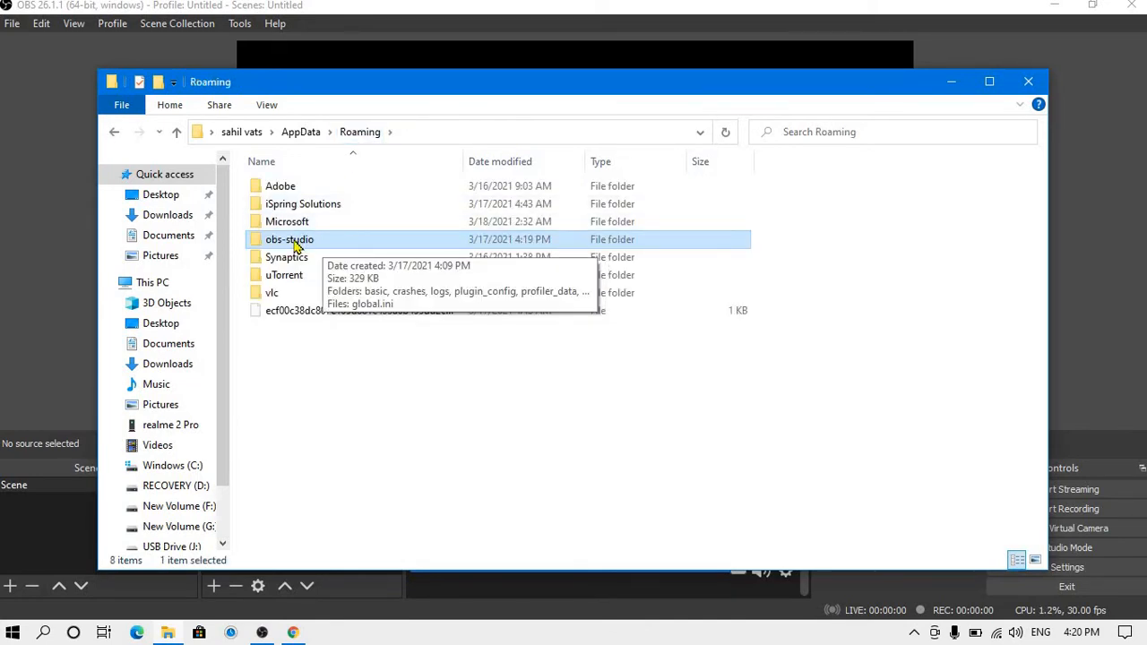
{"action": "right_click", "coordinate": [290, 239]}
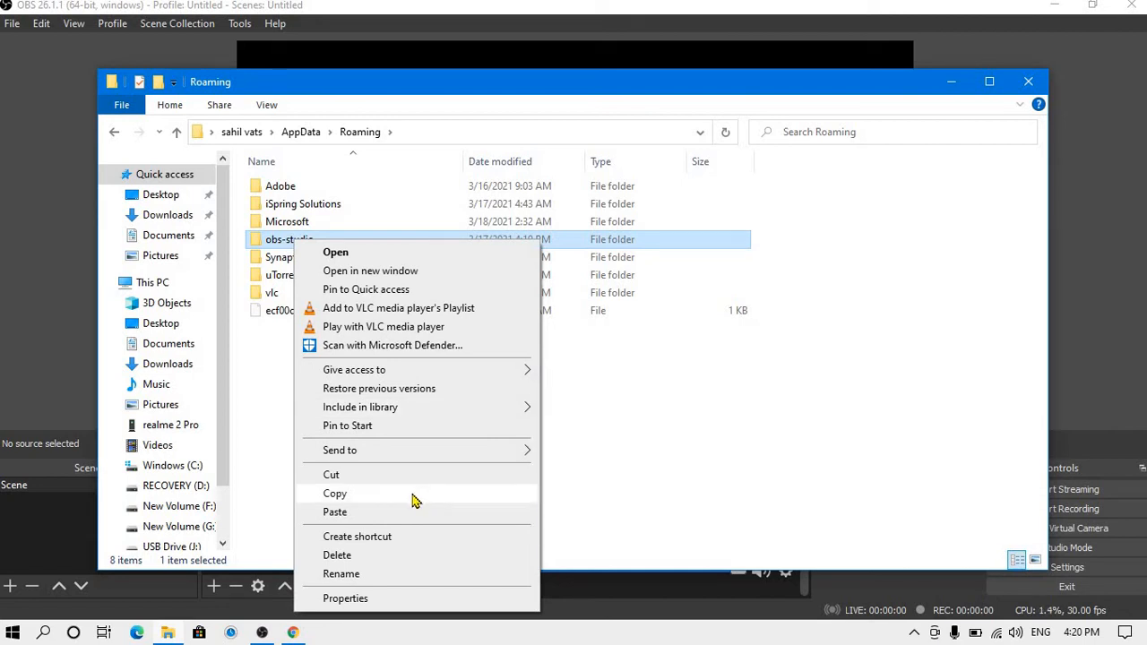
{"action": "mouse_move", "coordinate": [522, 494]}
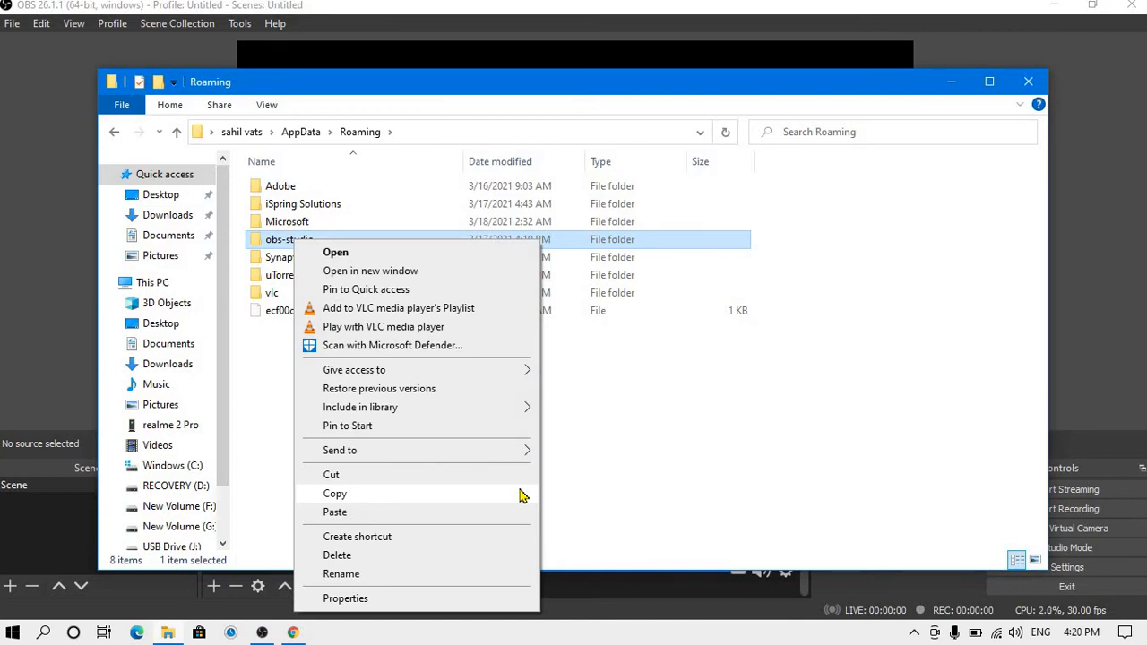
{"action": "mouse_move", "coordinate": [967, 301]}
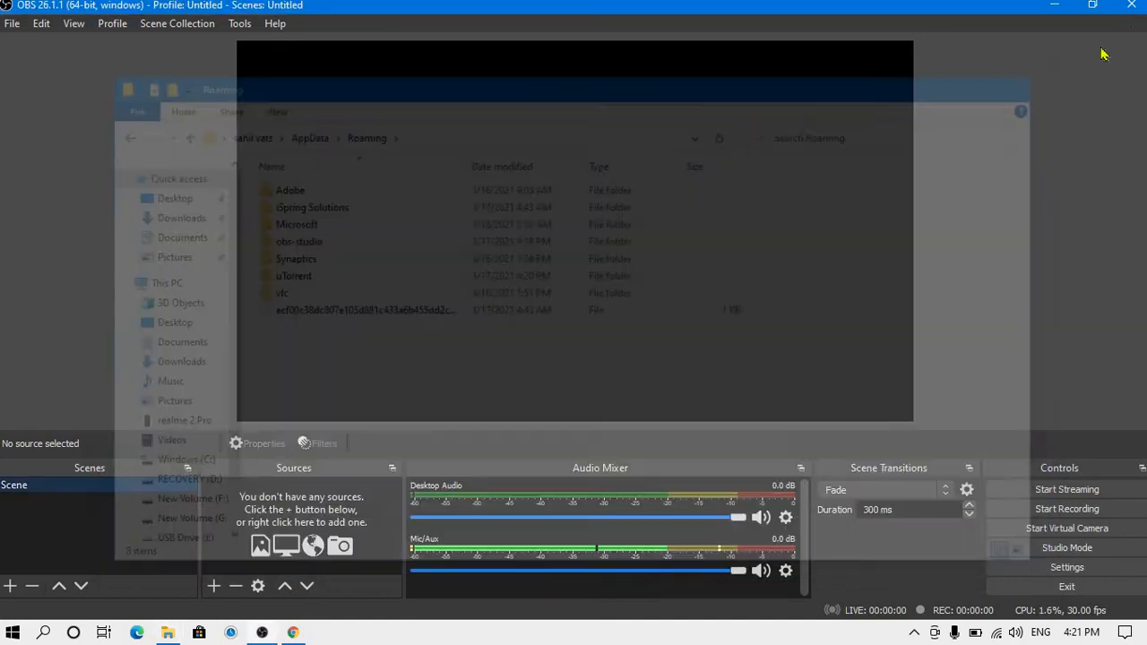
Close the OBS Studio window to exit the program
{"action": "left_click", "coordinate": [1129, 6]}
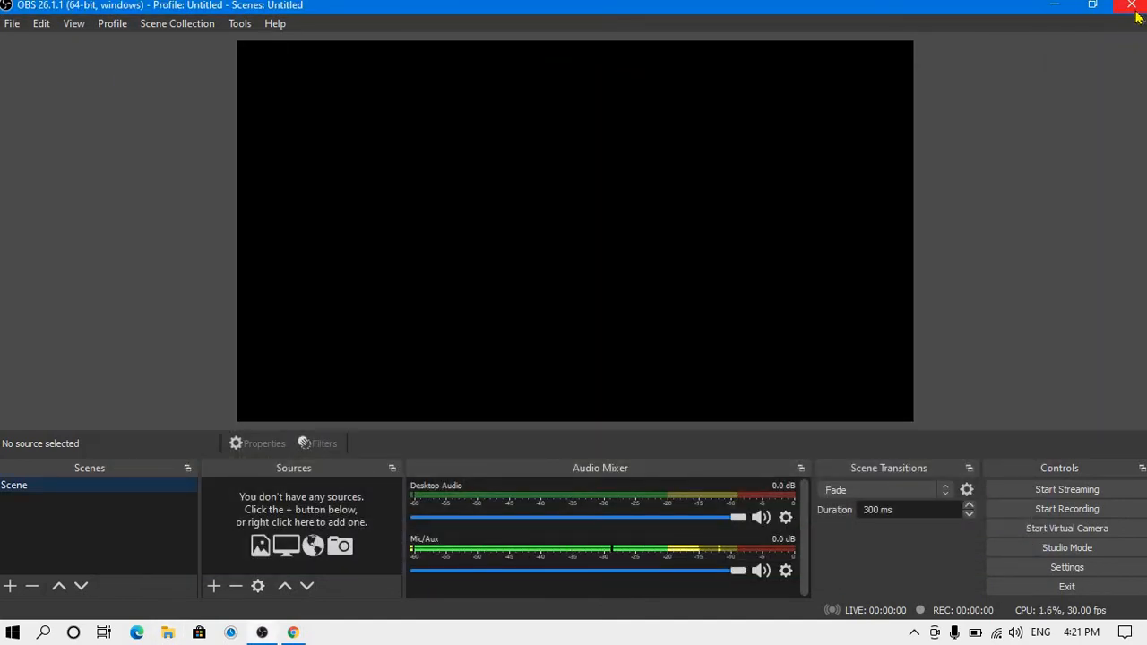
{"action": "left_click", "coordinate": [1131, 7]}
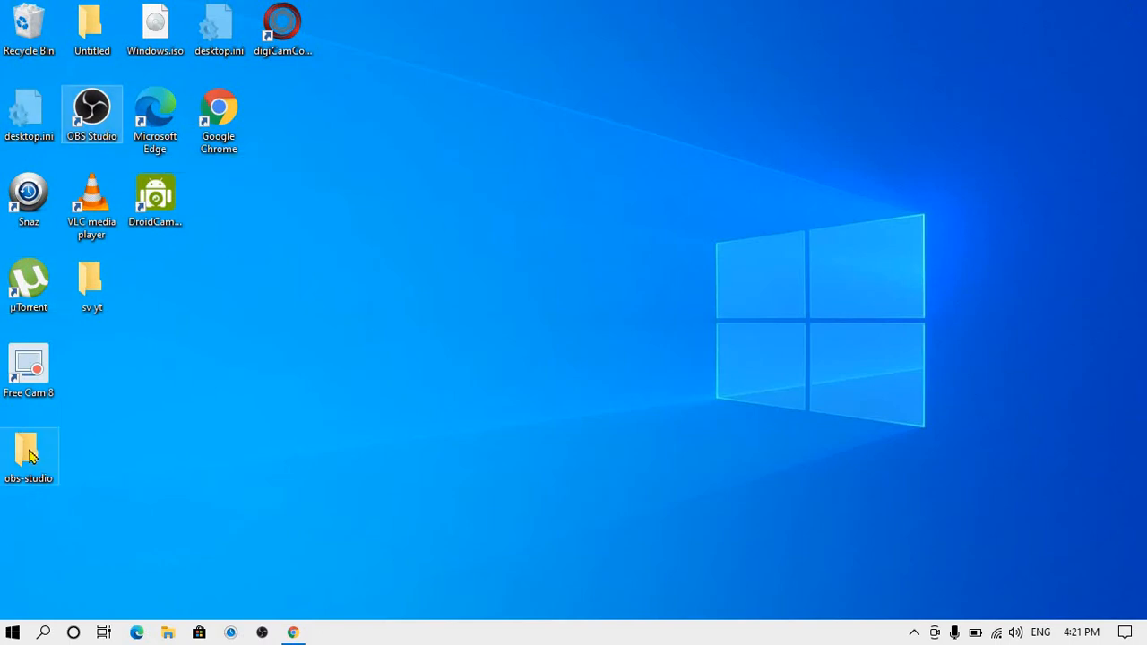
Select the desktop obs-studio backup, then open AppData\Roaming\obs-studio in File Explorer
{"action": "left_click", "coordinate": [19, 558]}
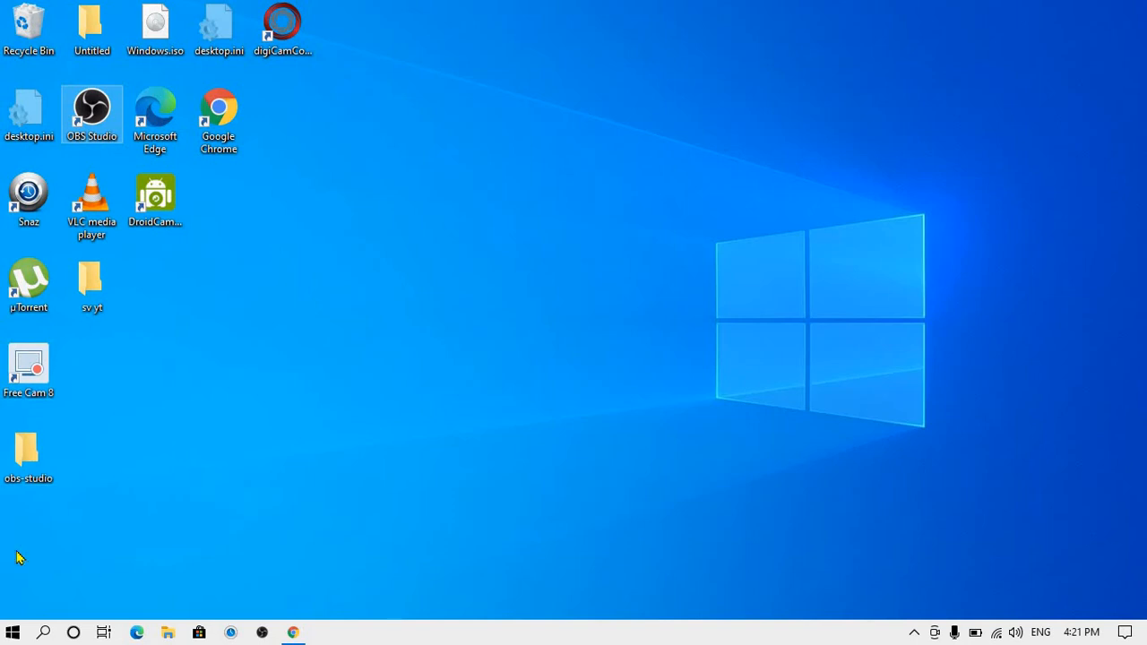
{"action": "left_click", "coordinate": [28, 455]}
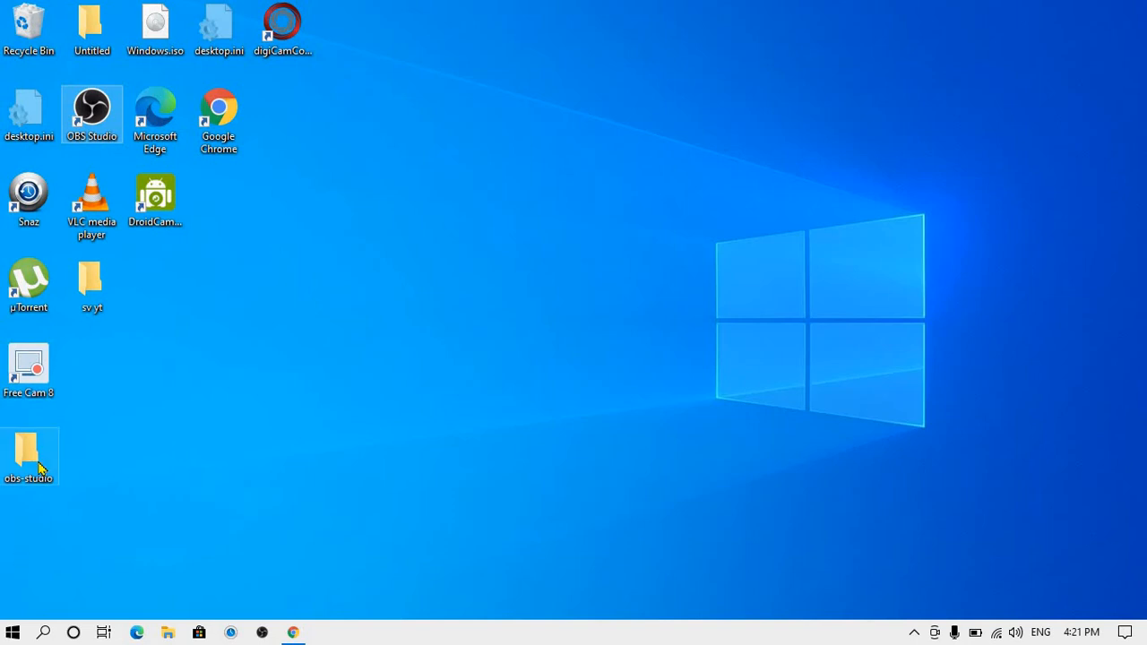
{"action": "mouse_move", "coordinate": [40, 470]}
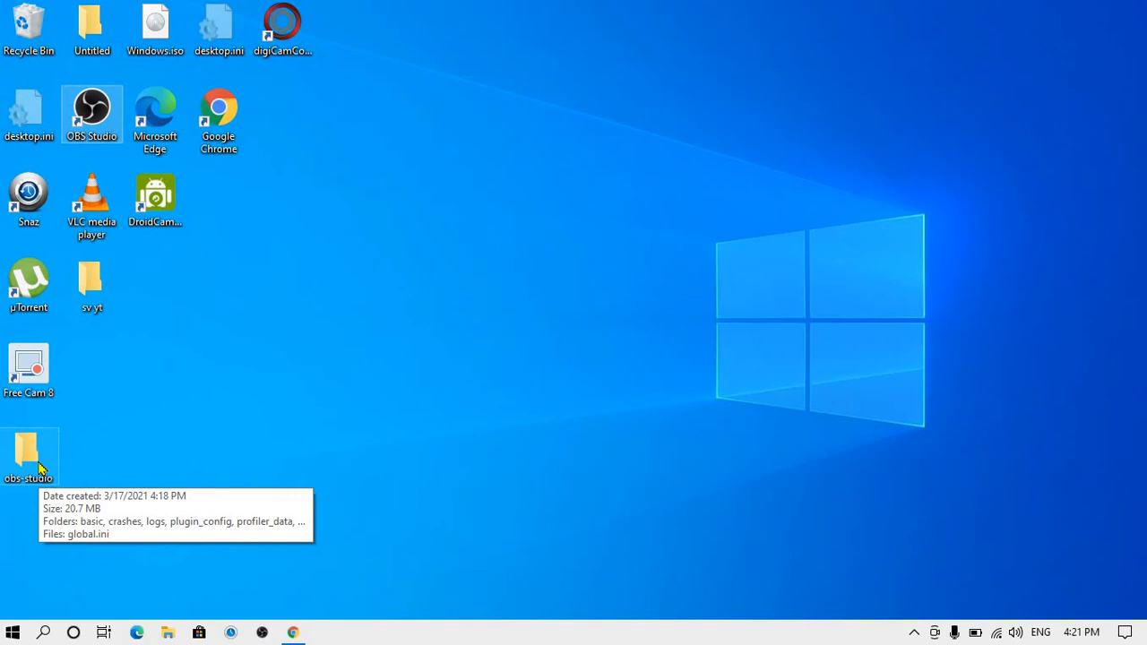
{"action": "mouse_move", "coordinate": [106, 148]}
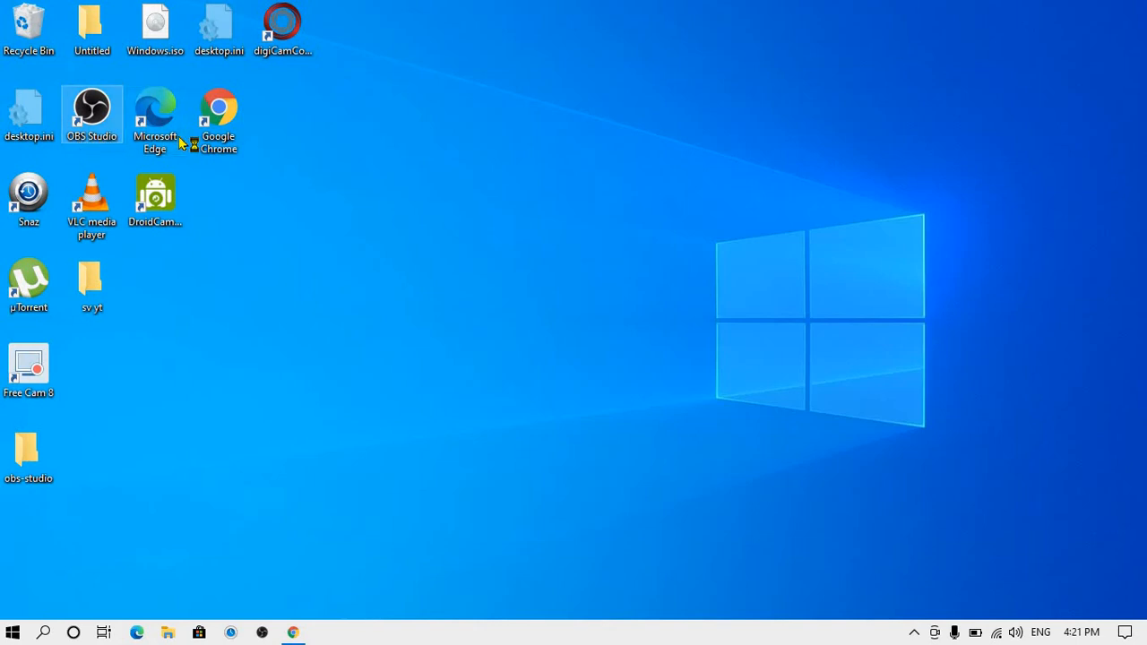
{"action": "double_click", "coordinate": [92, 108]}
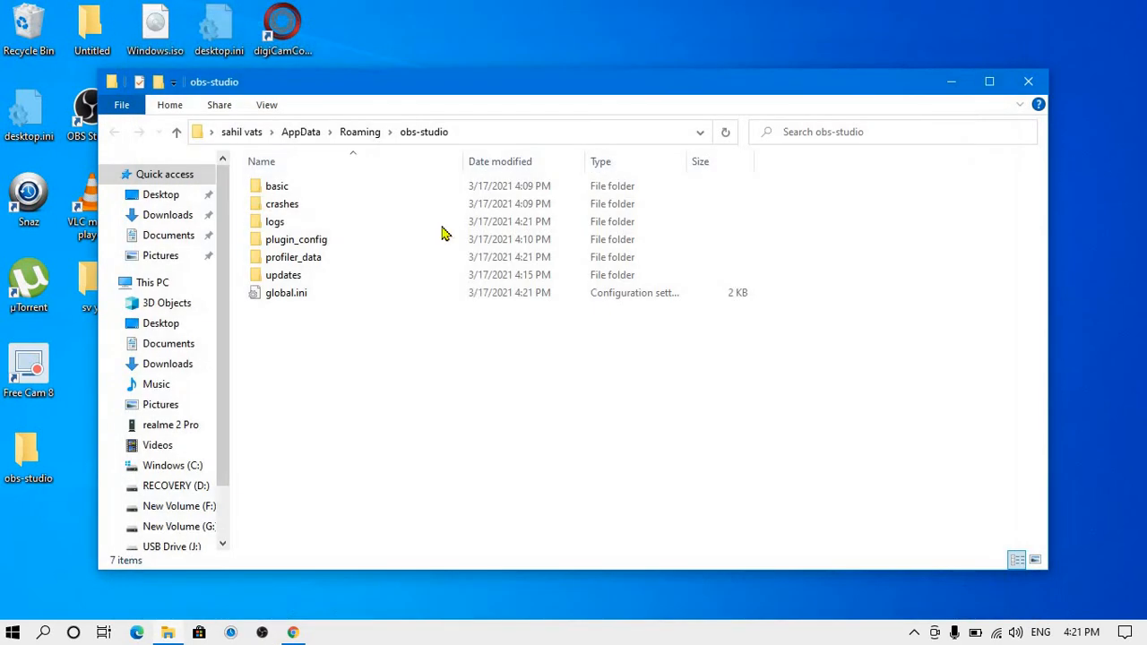
Go up to Roaming and delete the current obs-studio folder
{"action": "left_click", "coordinate": [360, 132]}
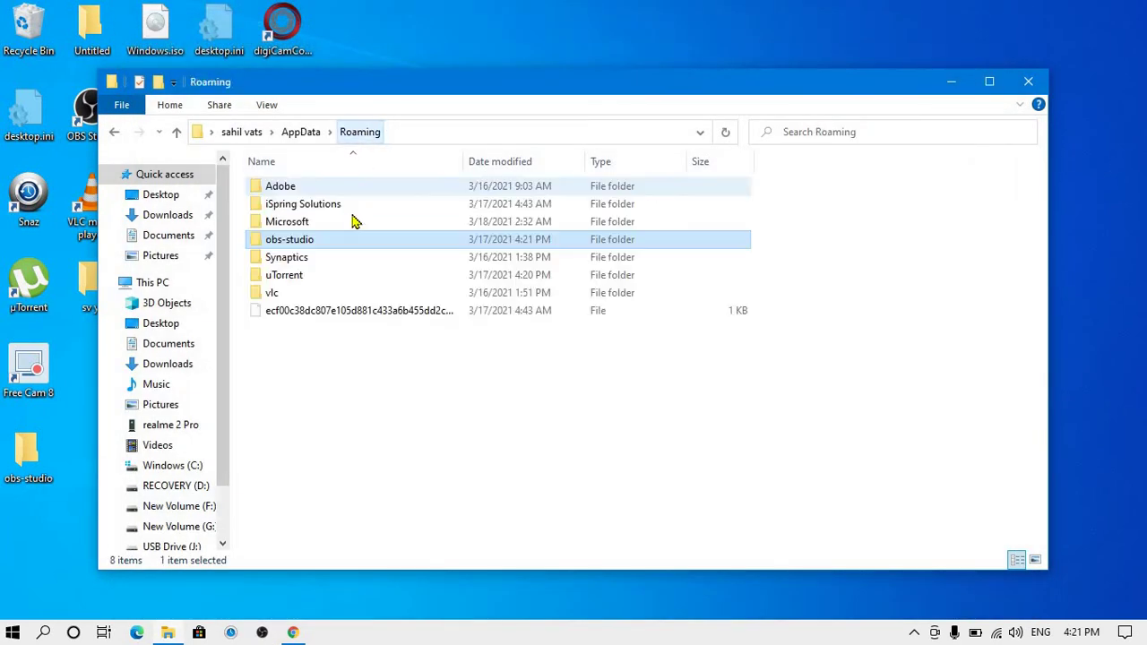
{"action": "right_click", "coordinate": [289, 239]}
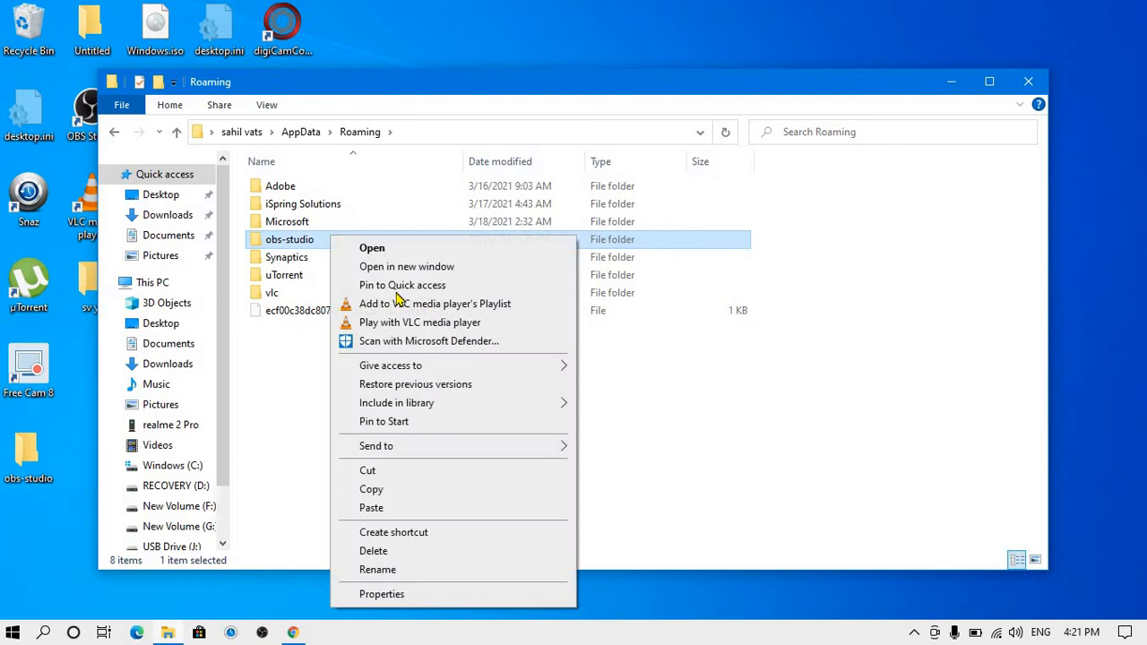
{"action": "mouse_move", "coordinate": [391, 565]}
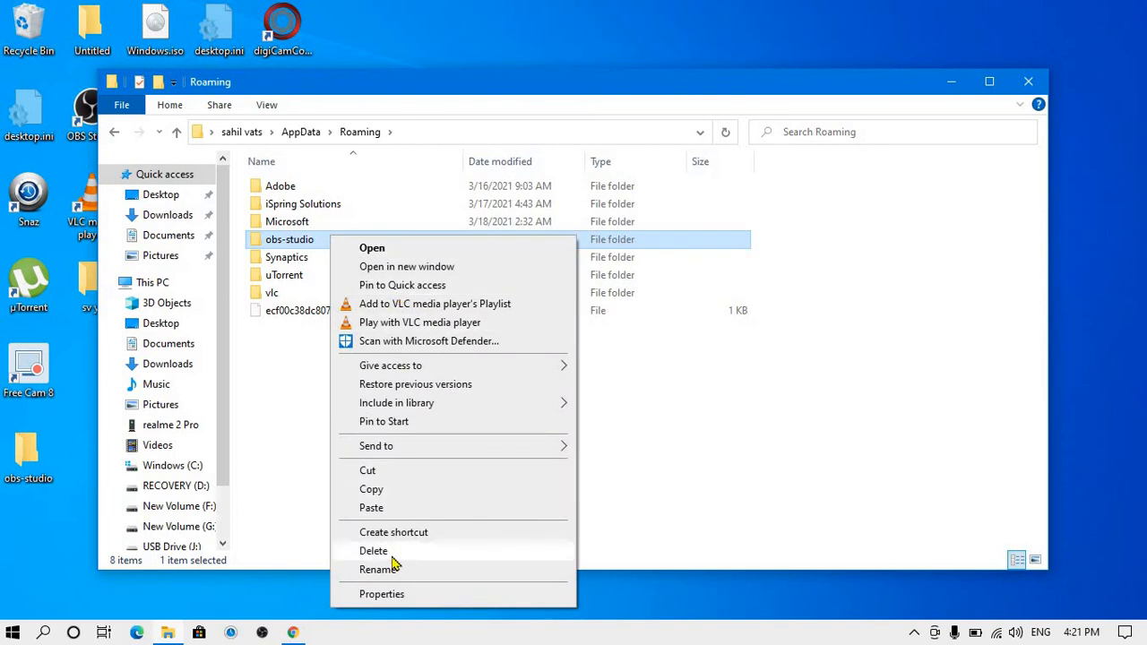
{"action": "left_click", "coordinate": [374, 551]}
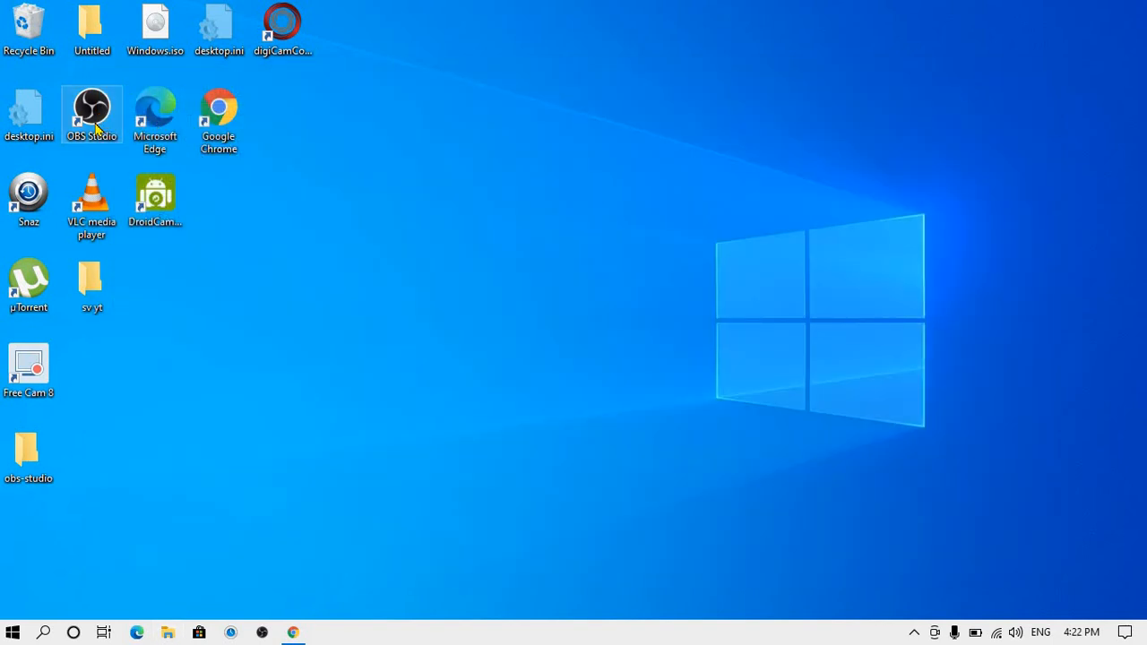
Relaunch OBS Studio from the desktop shortcut and open File > Settings
{"action": "double_click", "coordinate": [91, 112]}
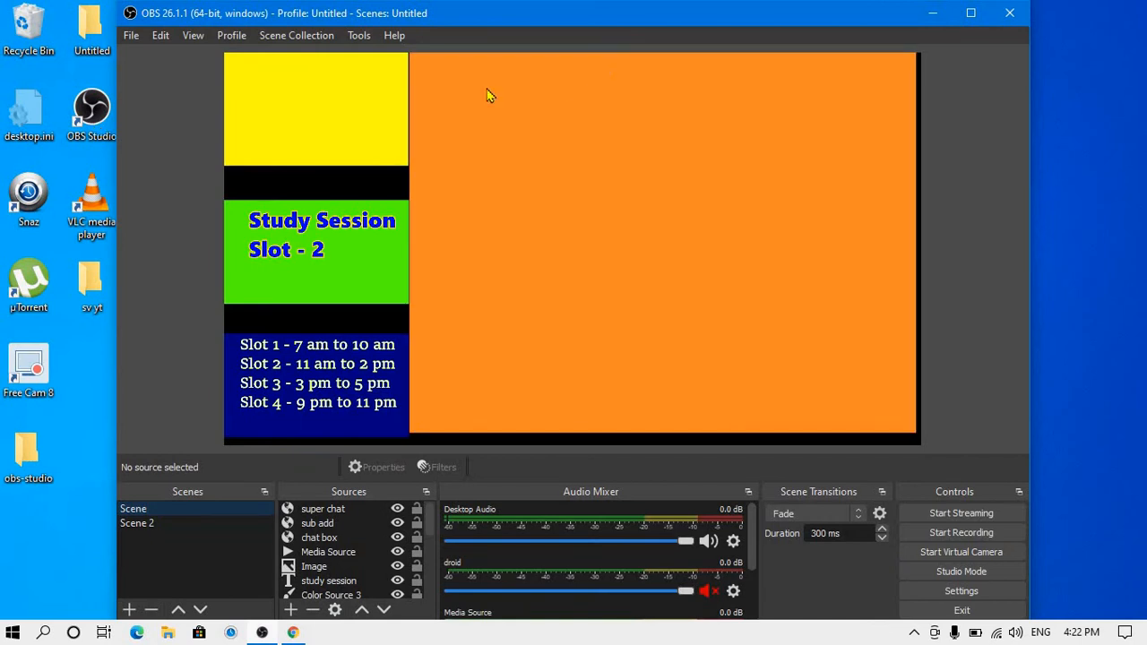
{"action": "mouse_move", "coordinate": [459, 239]}
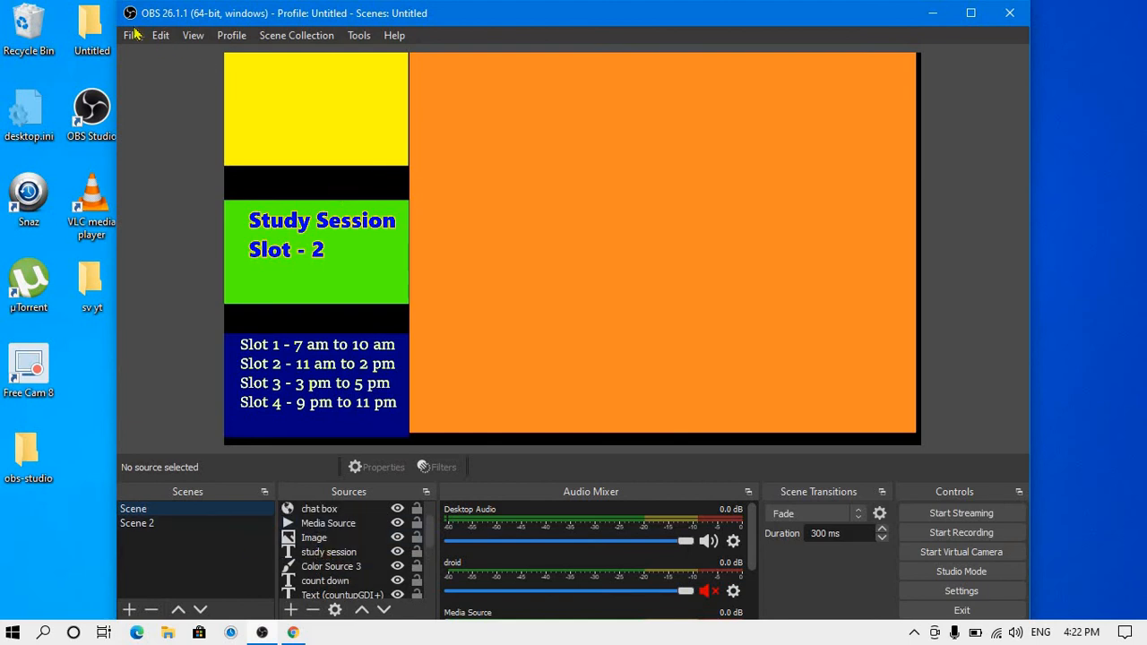
{"action": "left_click", "coordinate": [133, 35]}
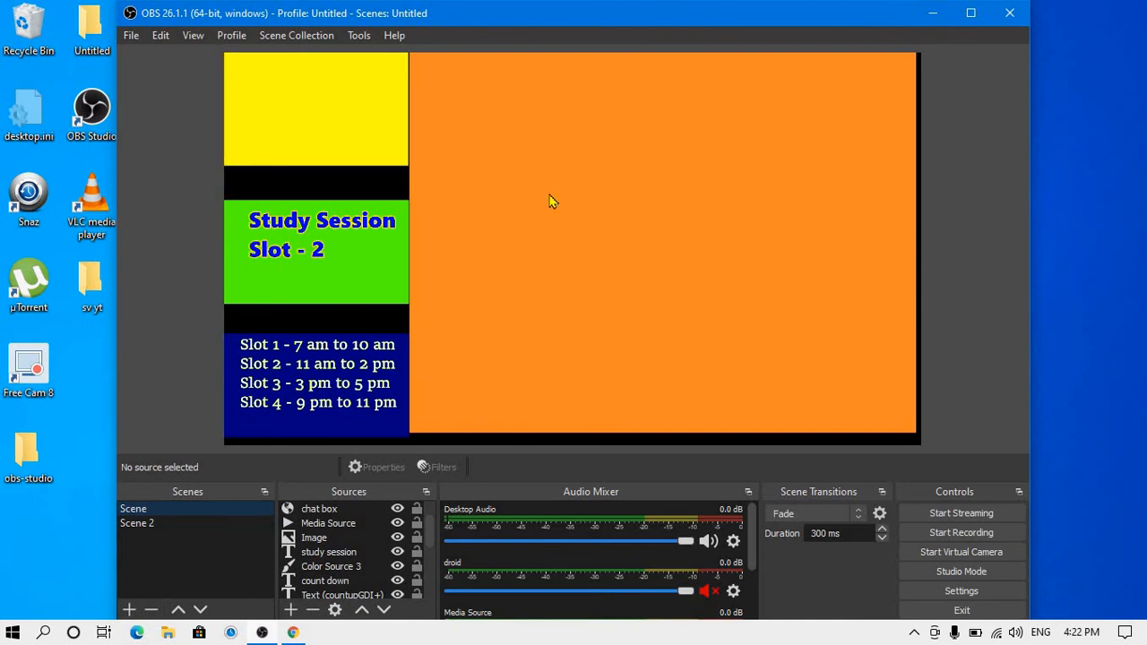
{"action": "left_click", "coordinate": [960, 591]}
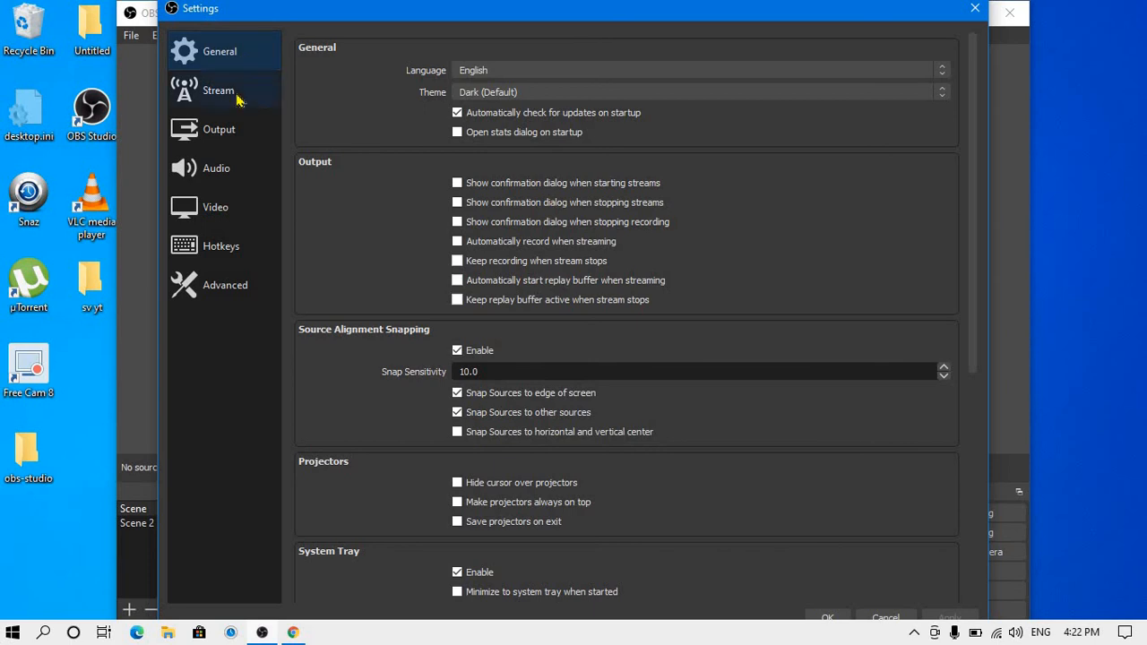
Review the restored Output, Video and Hotkeys settings pages, then close Settings
{"action": "left_click", "coordinate": [218, 129]}
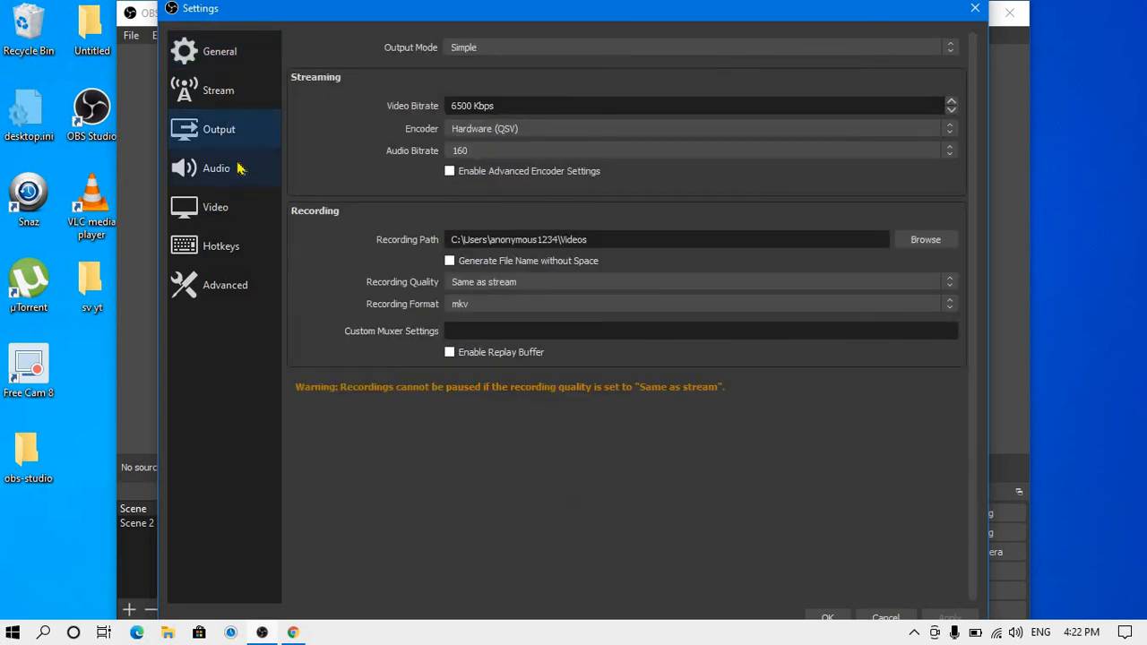
{"action": "left_click", "coordinate": [215, 207]}
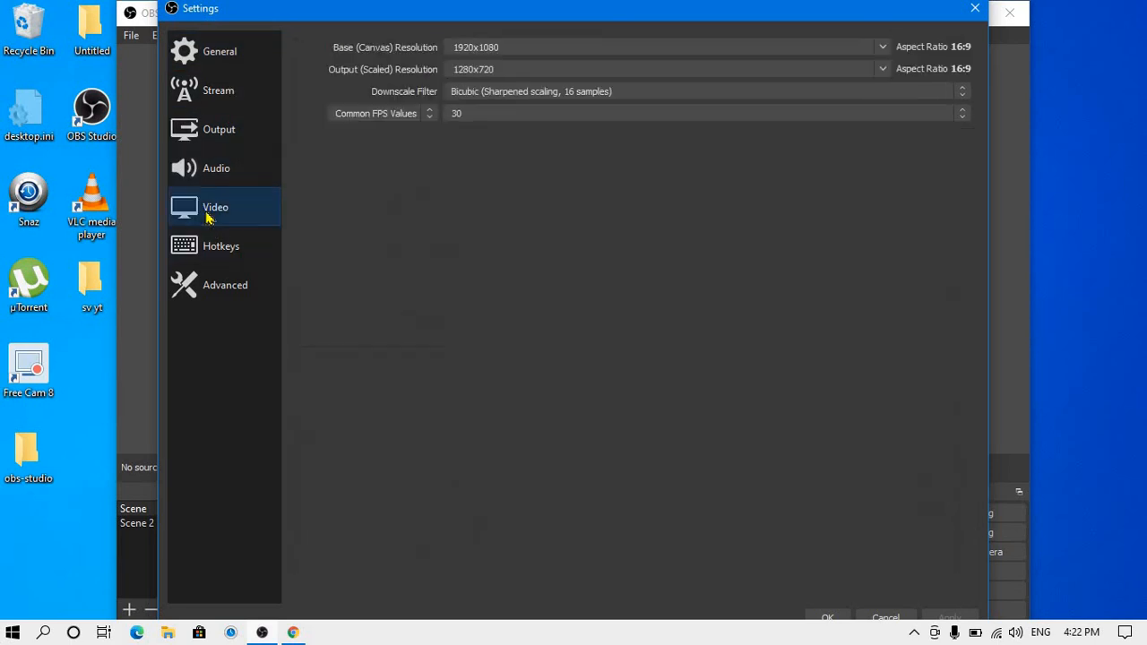
{"action": "left_click", "coordinate": [221, 246]}
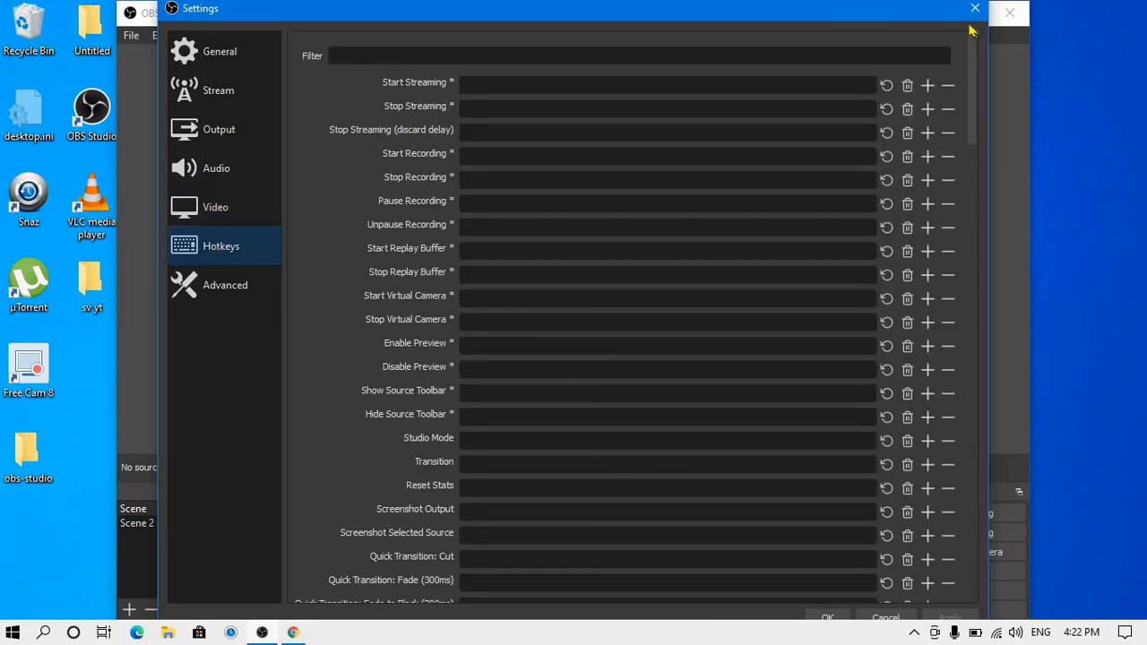
{"action": "left_click", "coordinate": [971, 8]}
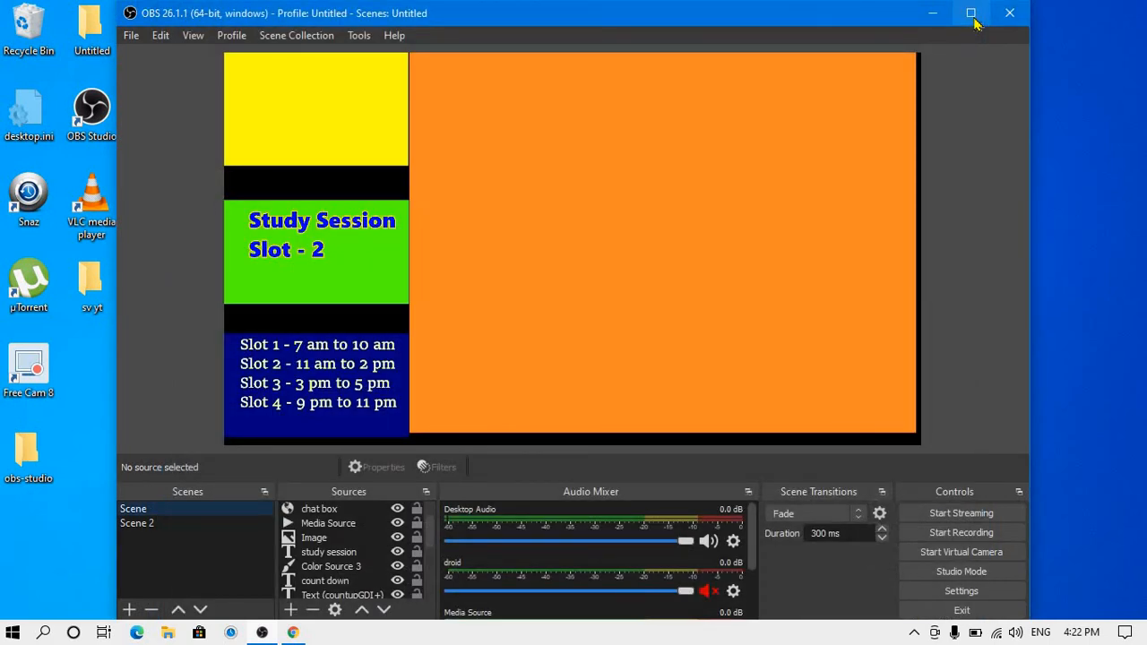